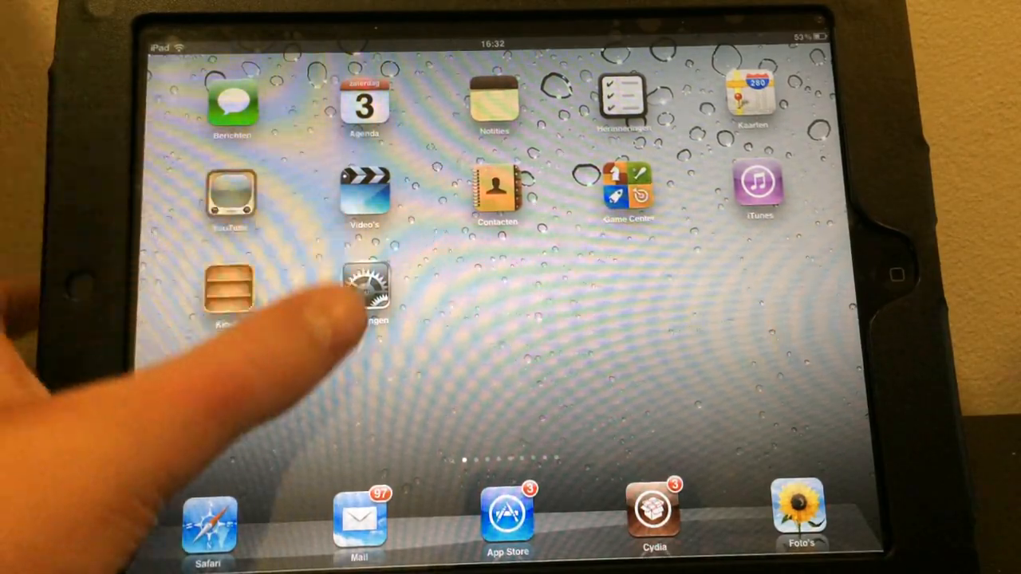
Swipe left through the home screen pages to reach the page with iFile, iSSH and Kindle.
{"action": "scroll", "scroll_direction": "left", "scroll_amount": 3}
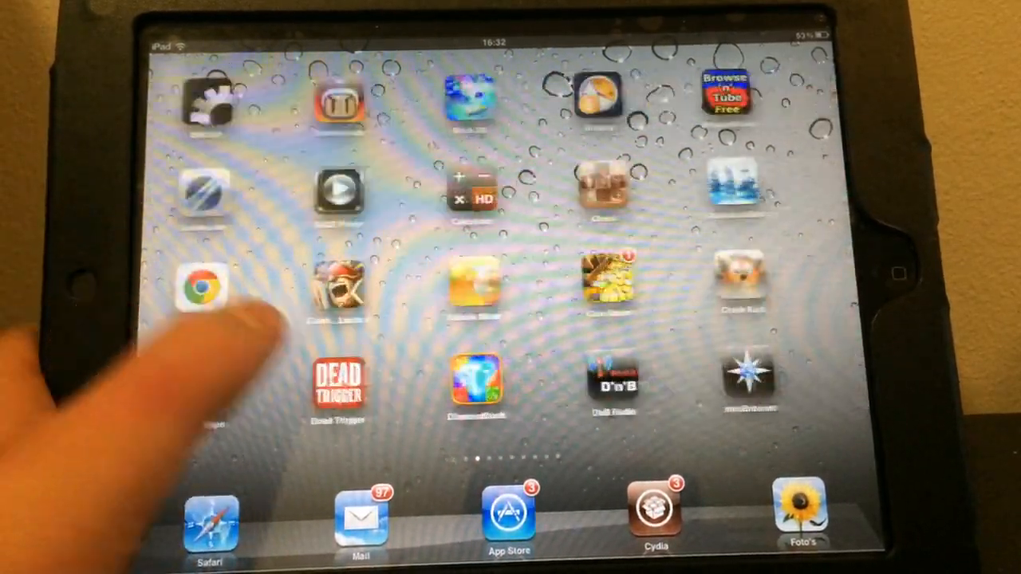
{"action": "scroll", "scroll_direction": "left", "scroll_amount": 3}
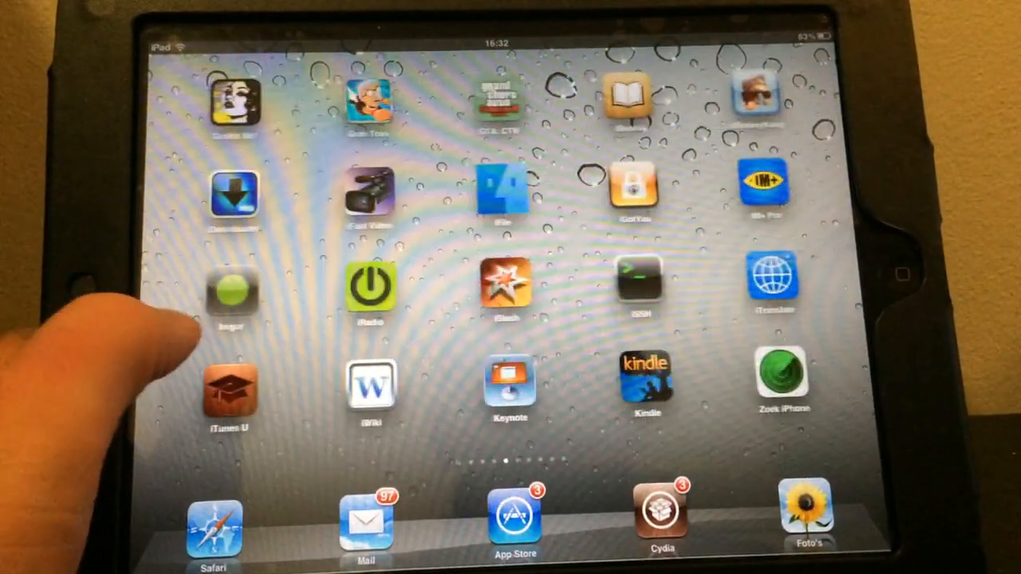
{"action": "scroll", "scroll_direction": "left", "scroll_amount": 3}
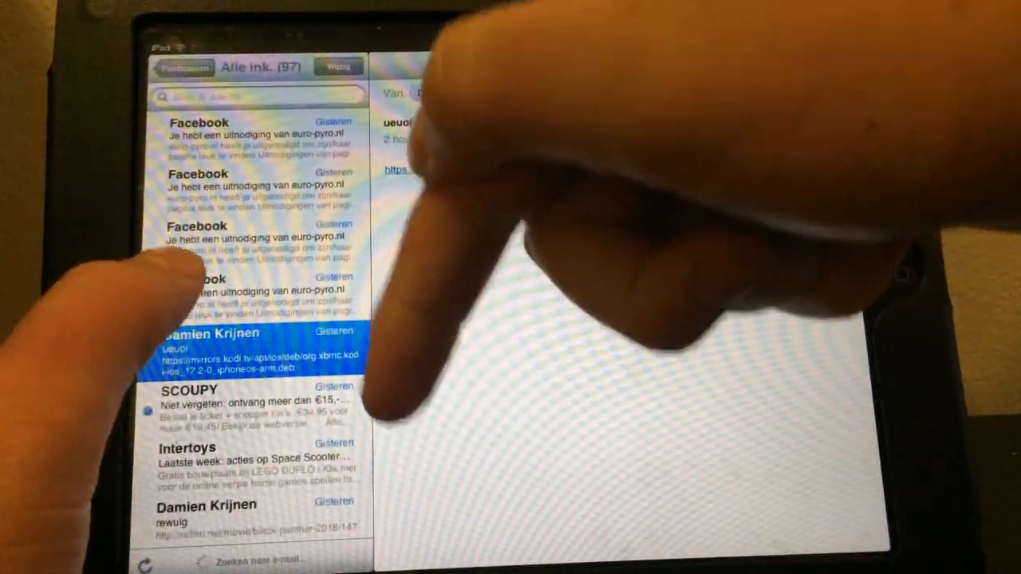
Open the Mail message carrying the kodi-ios 17.2-0 .deb download link.
{"action": "left_click", "coordinate": [239, 343]}
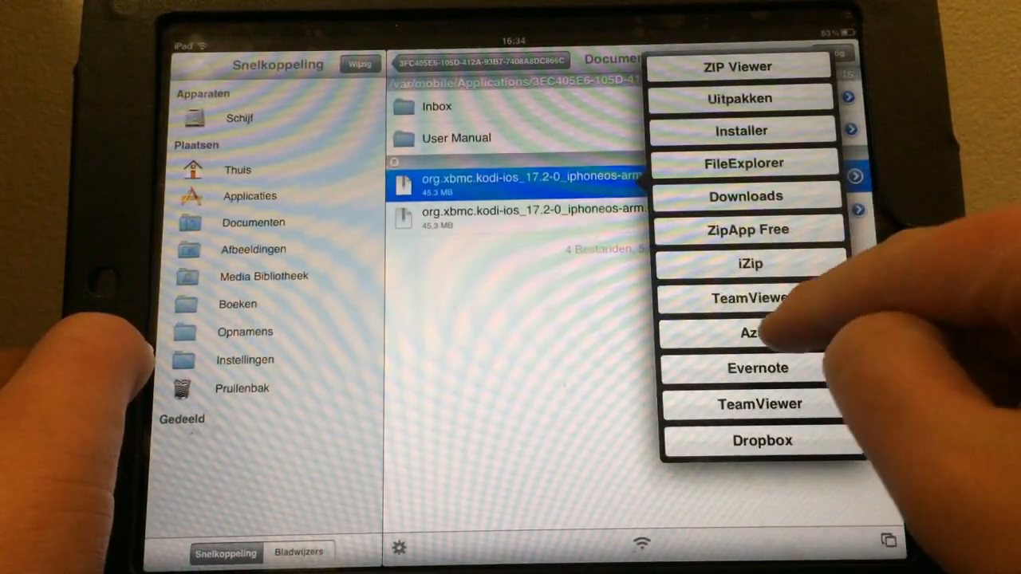
Bring up the Open In app list for the org.xbmc.kodi-ios 17.2-0 package in iFile.
{"action": "left_click", "coordinate": [740, 131]}
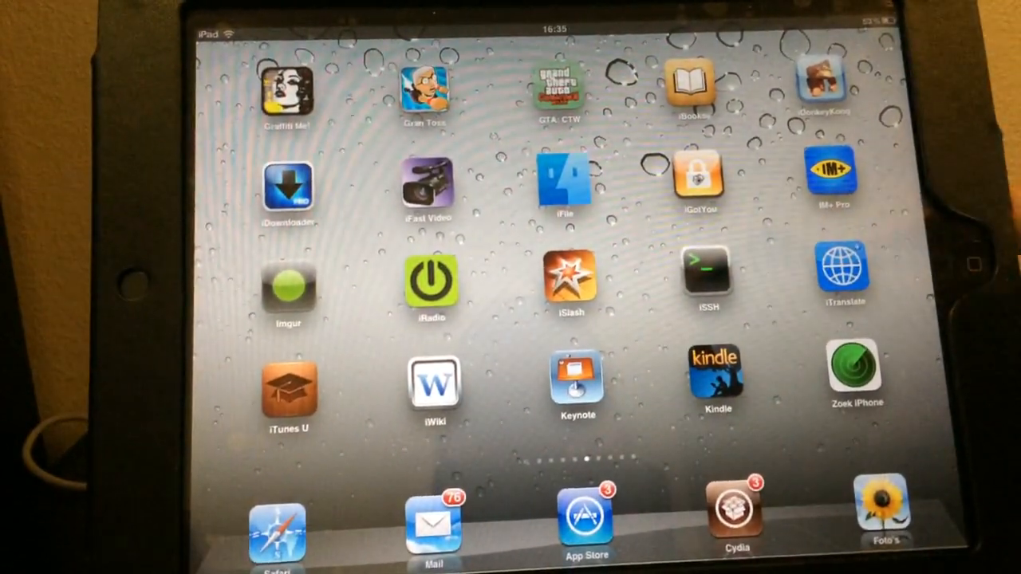
Swipe left across the home screen to the page holding MobileTerminal.
{"action": "scroll", "scroll_direction": "left", "scroll_amount": 3}
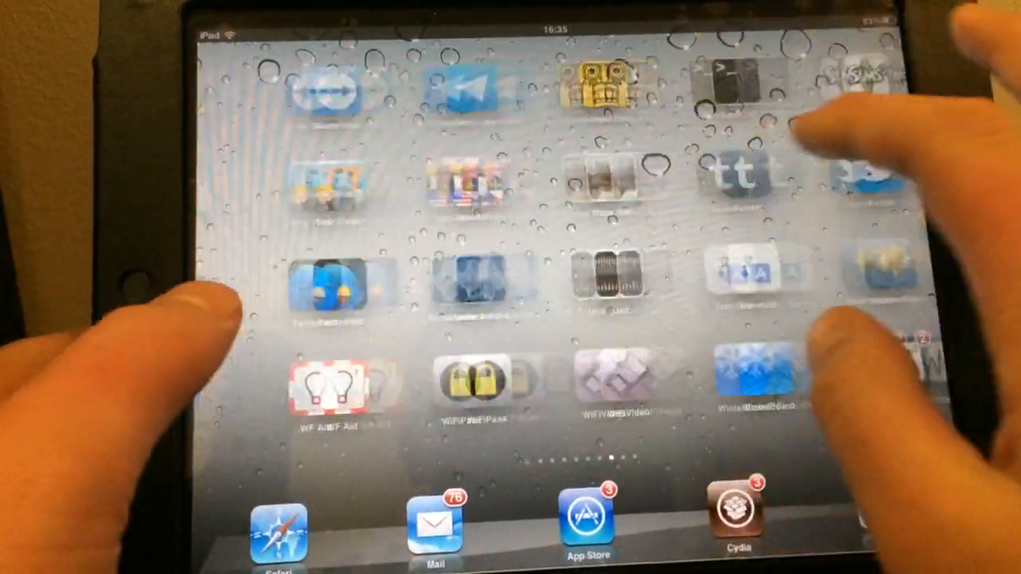
{"action": "scroll", "scroll_direction": "left", "scroll_amount": 3}
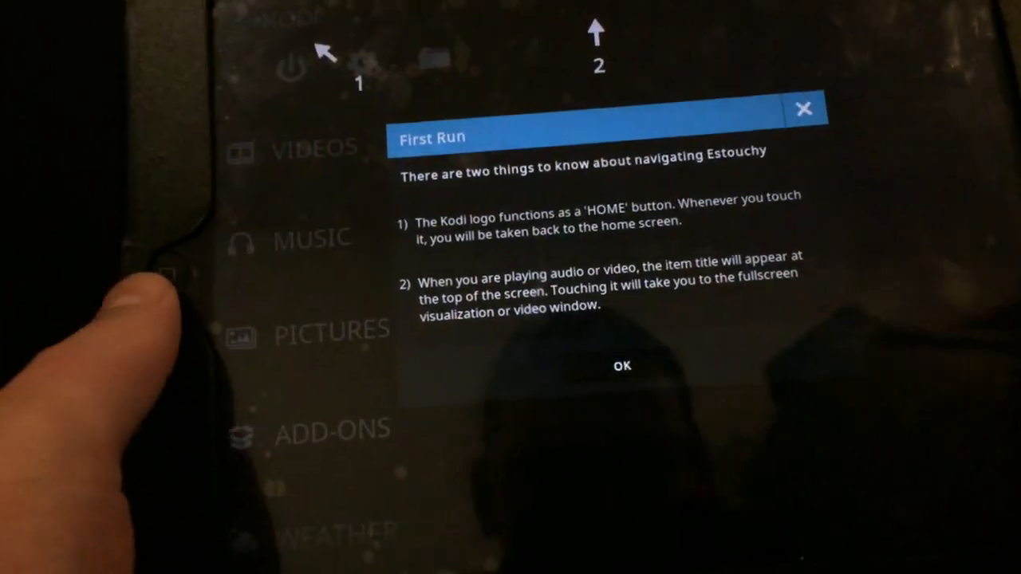
Dismiss Kodi's First Run notice and open Apple iTunes Podcasts from the Music section.
{"action": "left_click", "coordinate": [622, 365]}
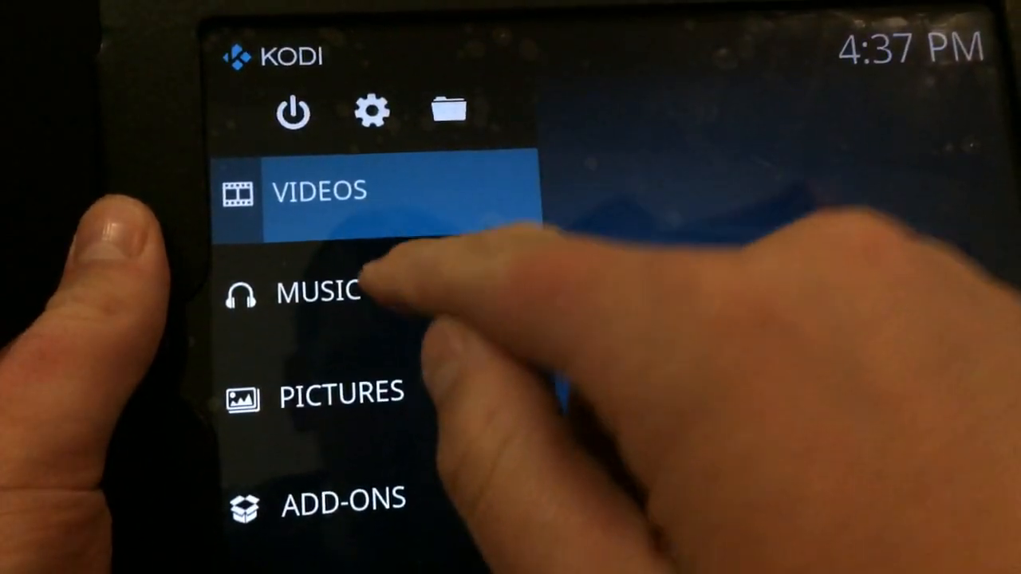
{"action": "left_click", "coordinate": [318, 292]}
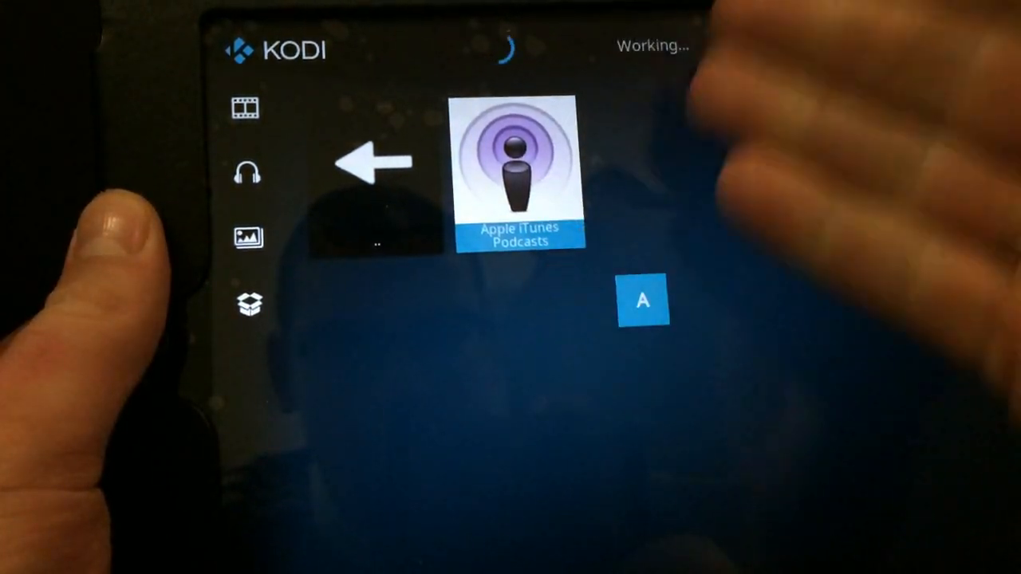
{"action": "left_click", "coordinate": [520, 173]}
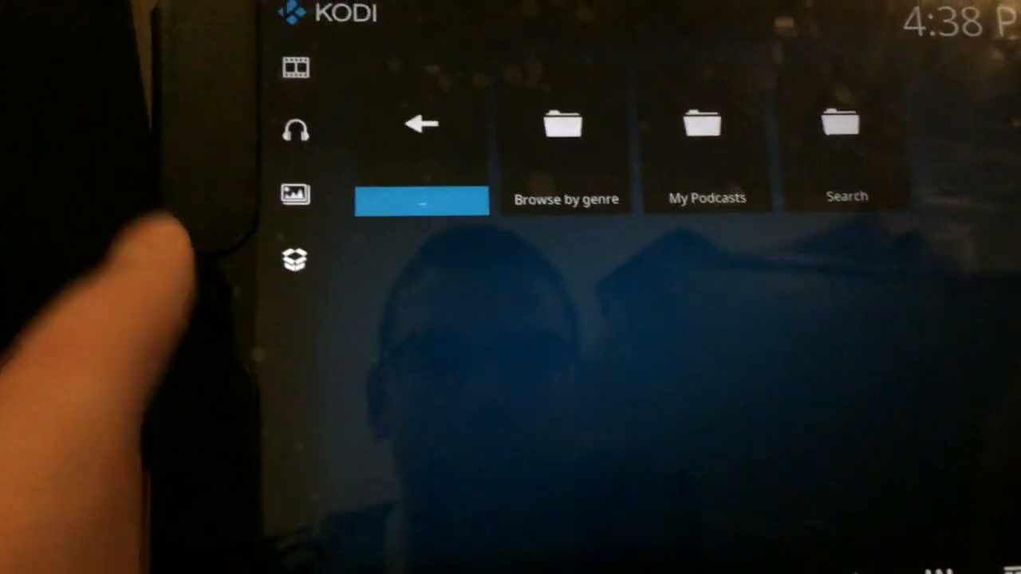